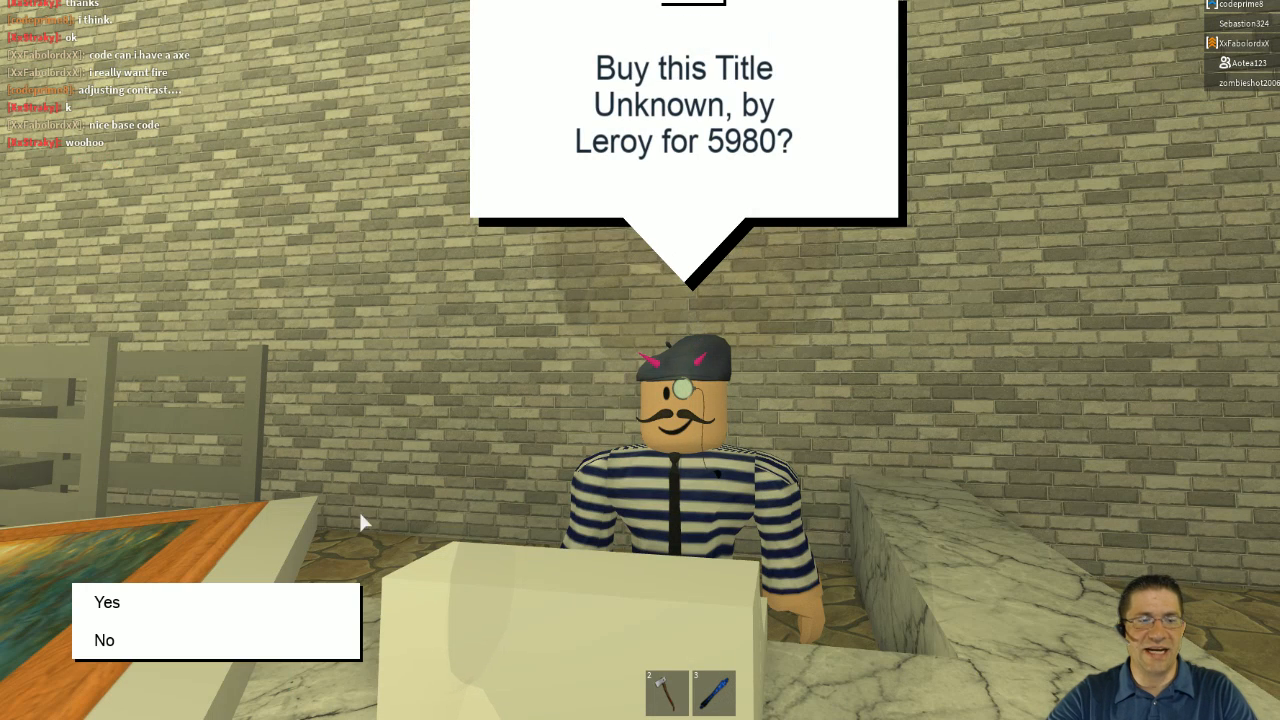
- Confirm Yes in Leroy's dialog to buy the painting Title Unknown for 5980
click(107, 602)
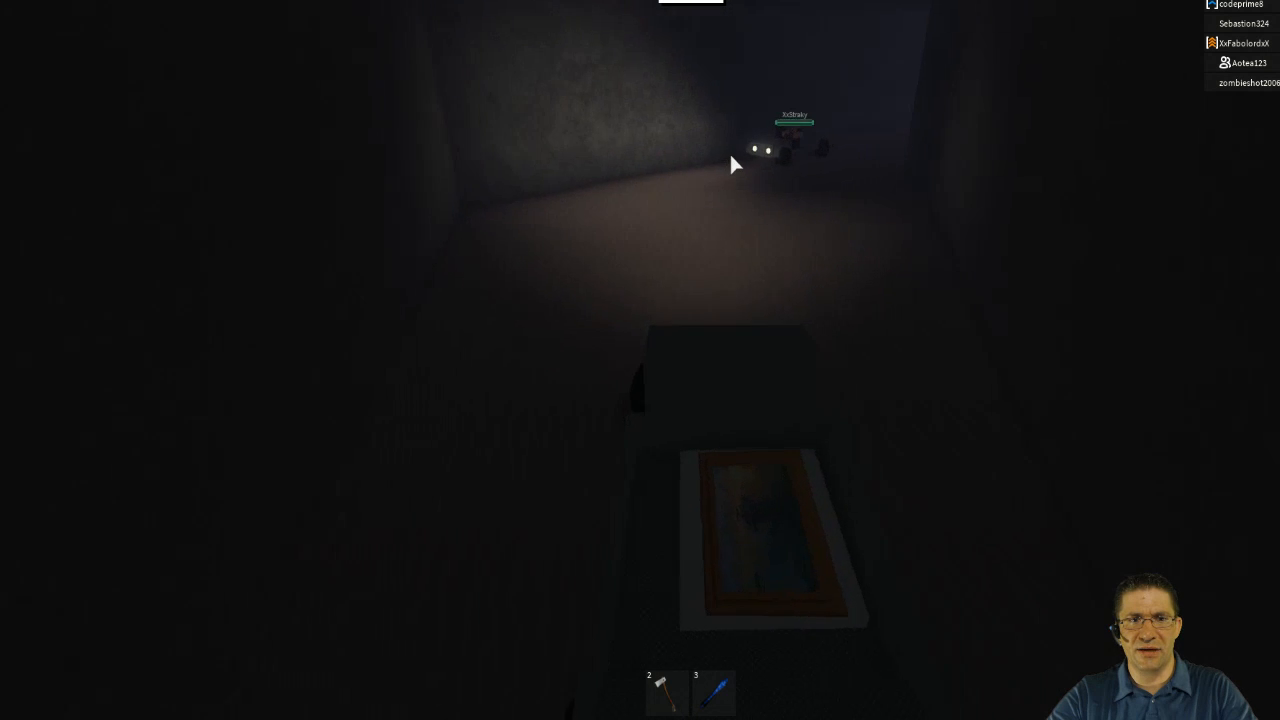
mouse_move(730, 165)
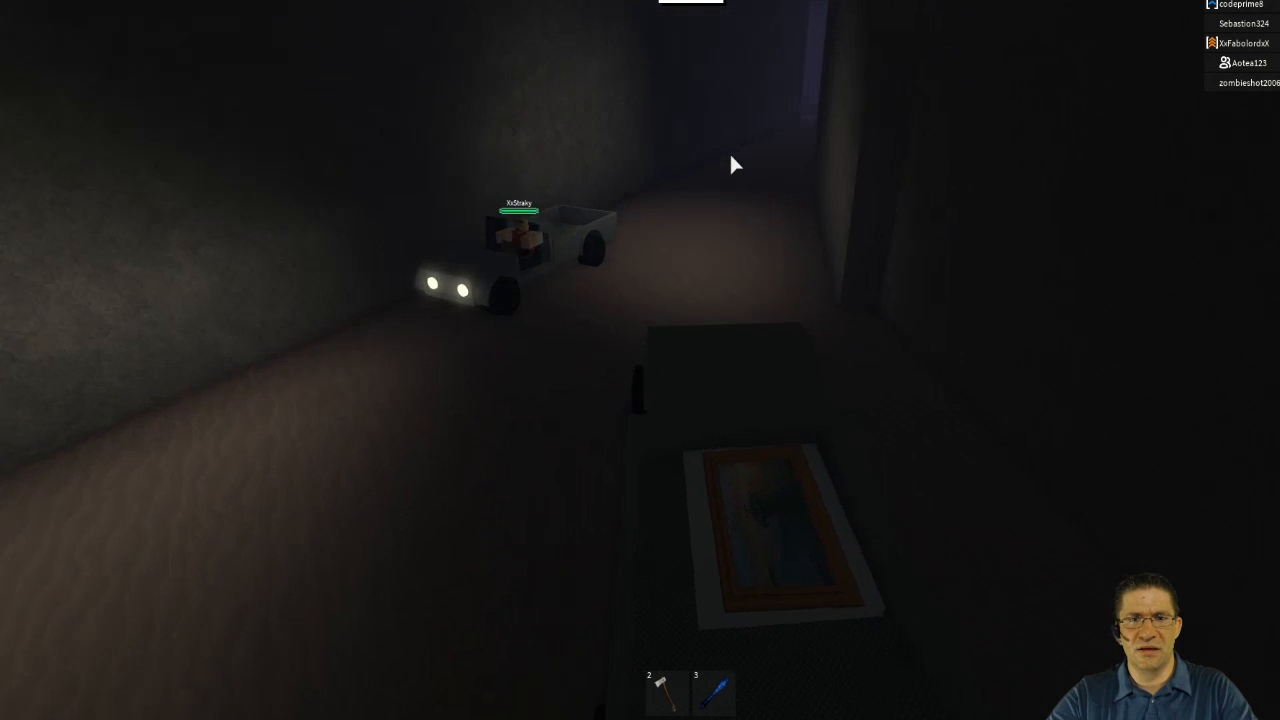